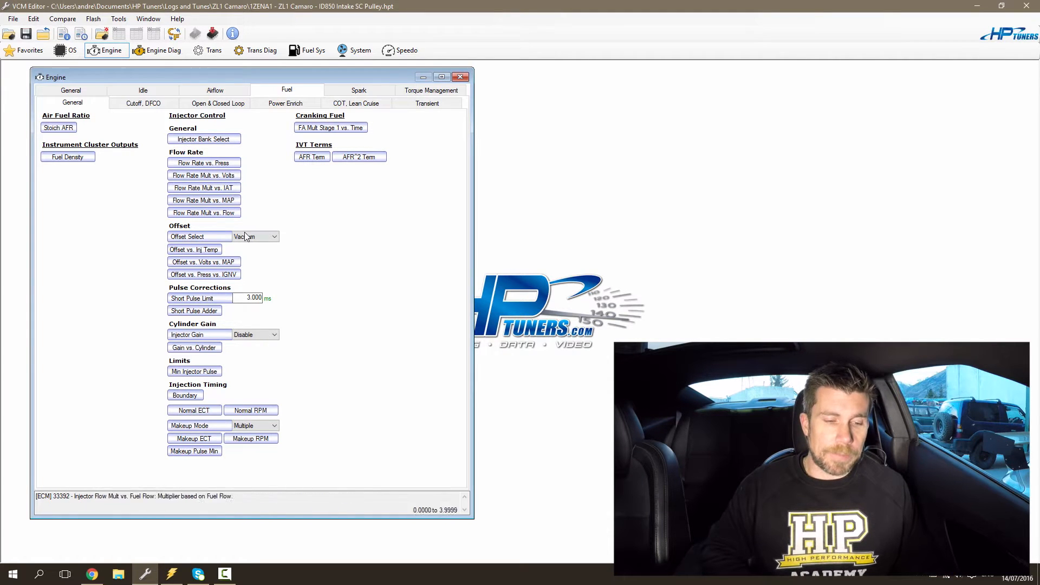
Step: Set every Injector Offset vs. Injector Temp value to 0, then begin writing the calibration to the ECM
left_click(255, 236)
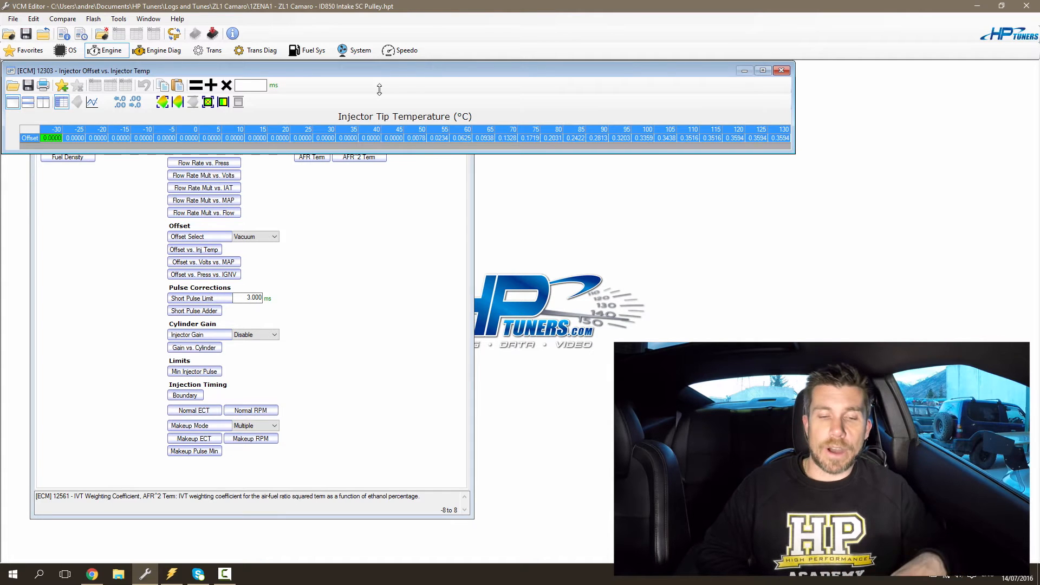
type("0")
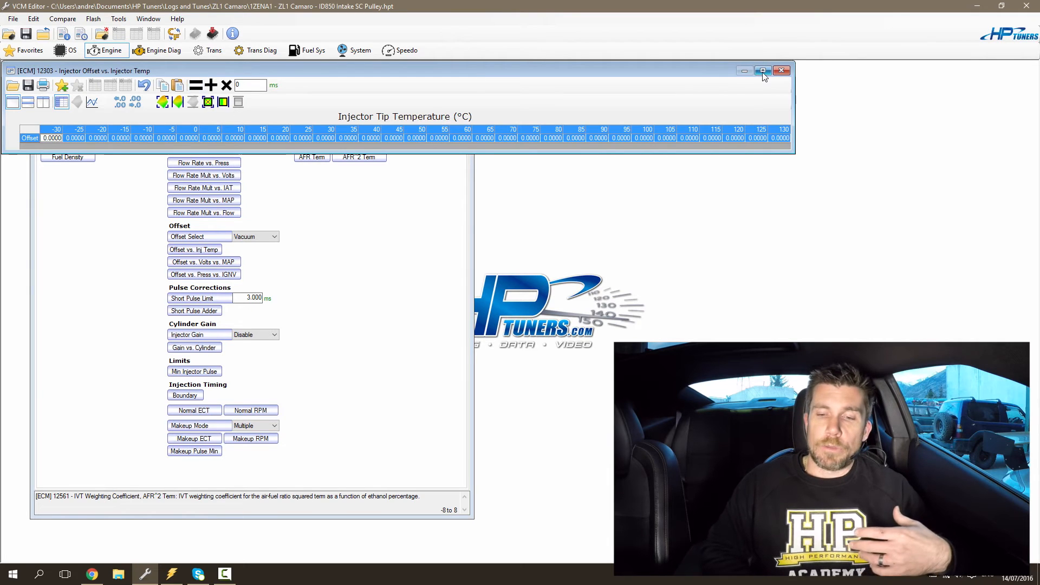
left_click(781, 71)
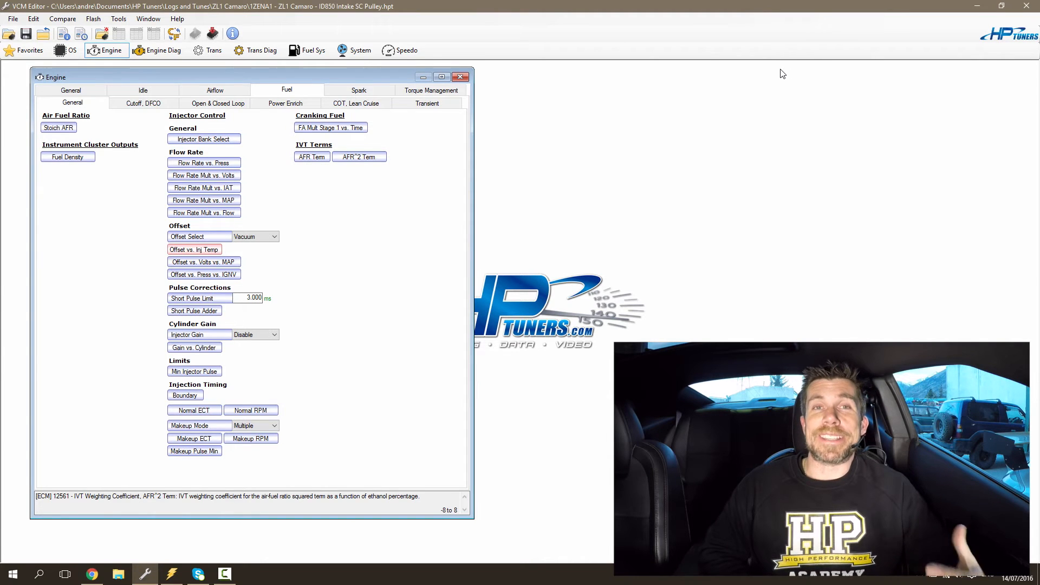
left_click(521, 357)
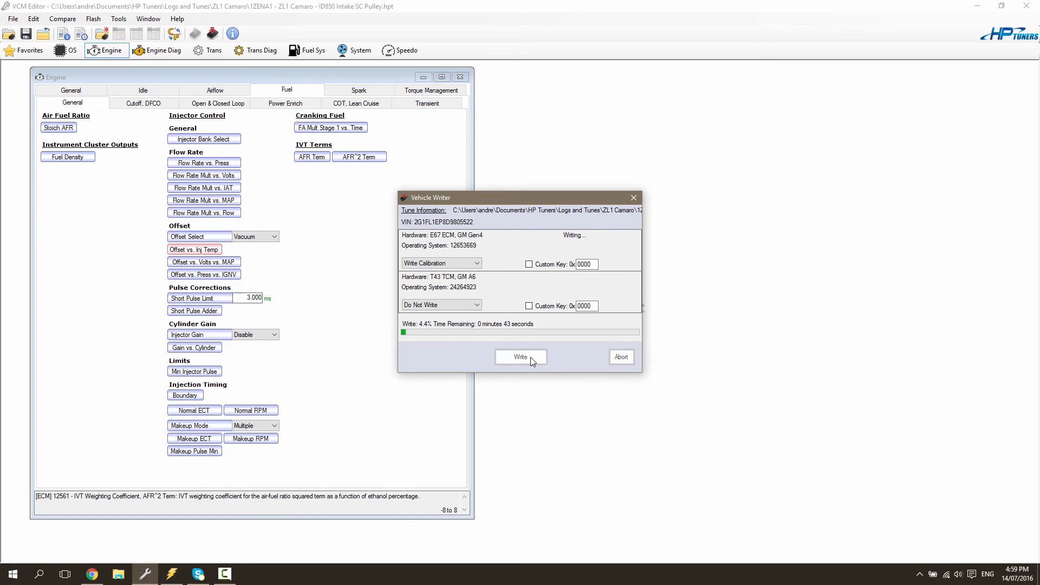